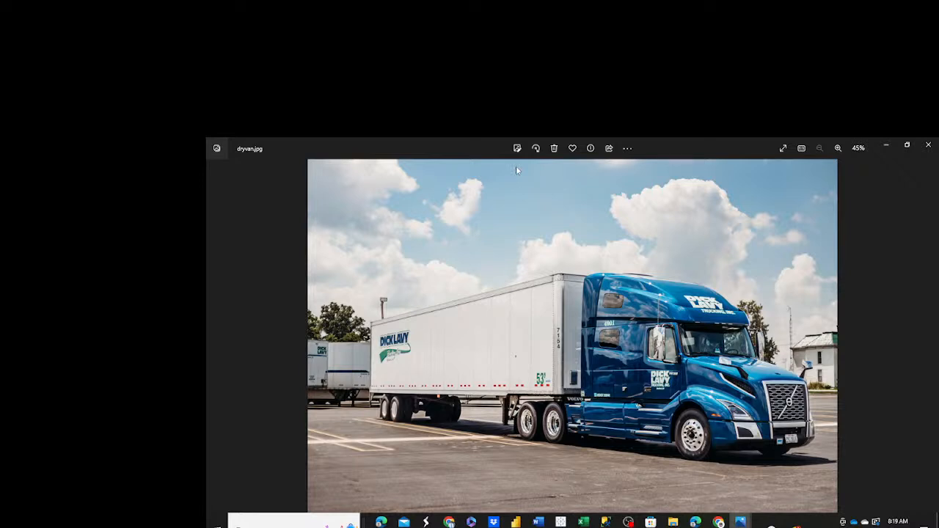
mouse_move(477, 317)
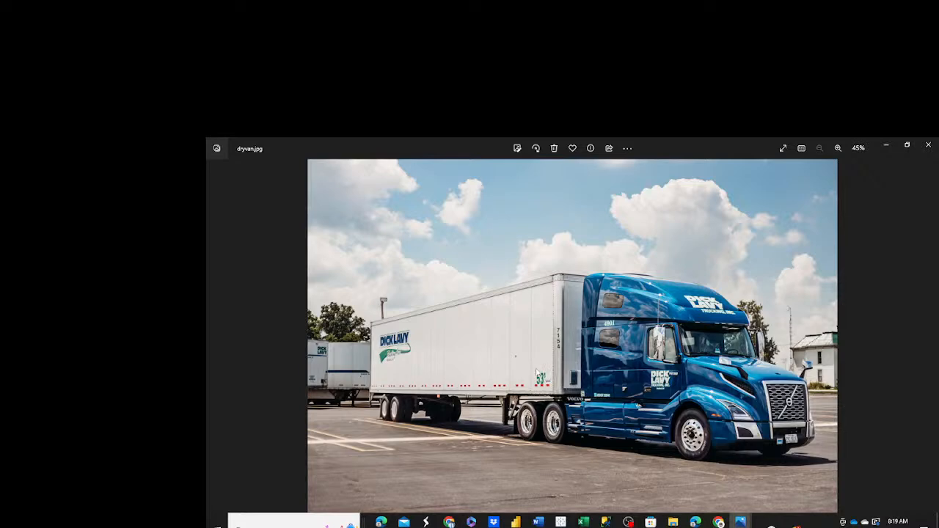
mouse_move(688, 415)
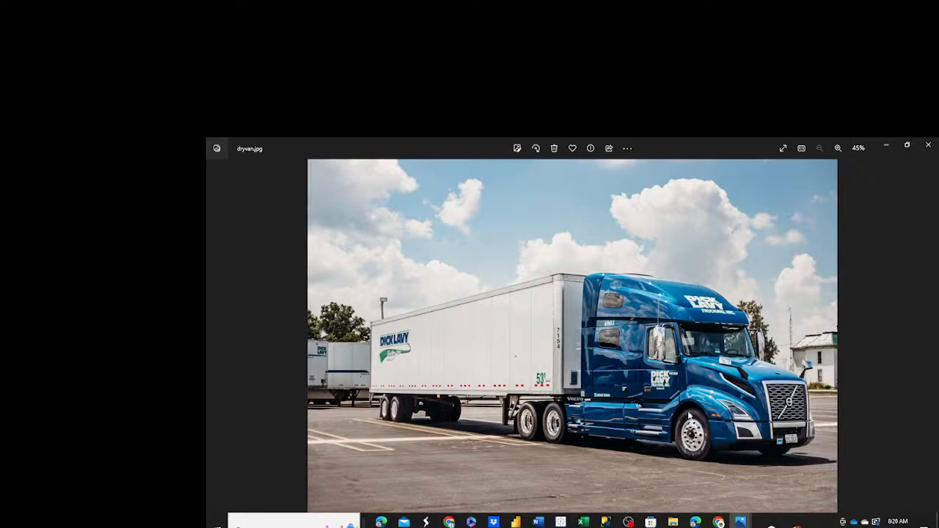
mouse_move(739, 522)
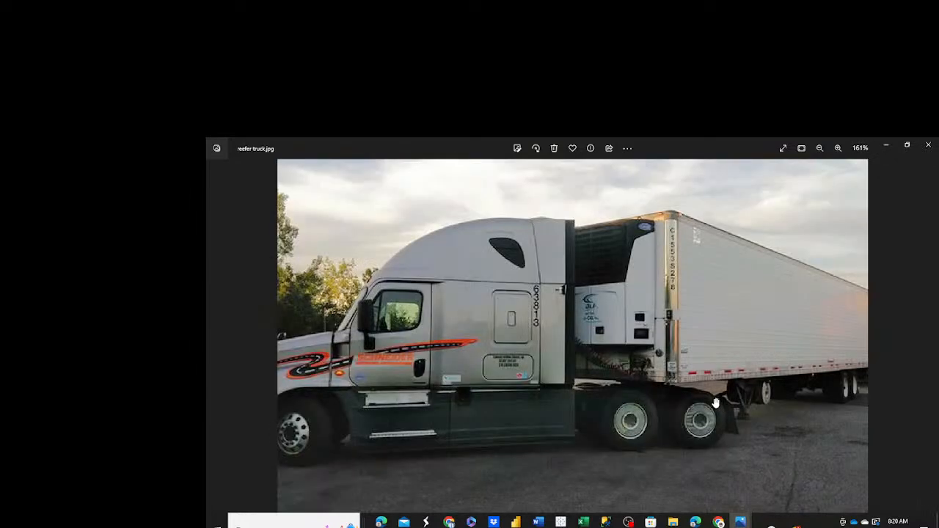
mouse_move(622, 329)
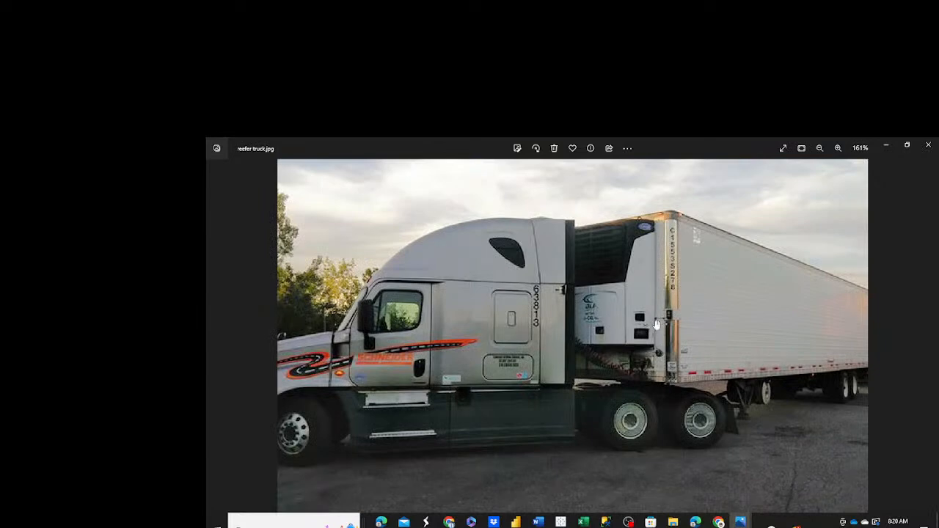
mouse_move(842, 314)
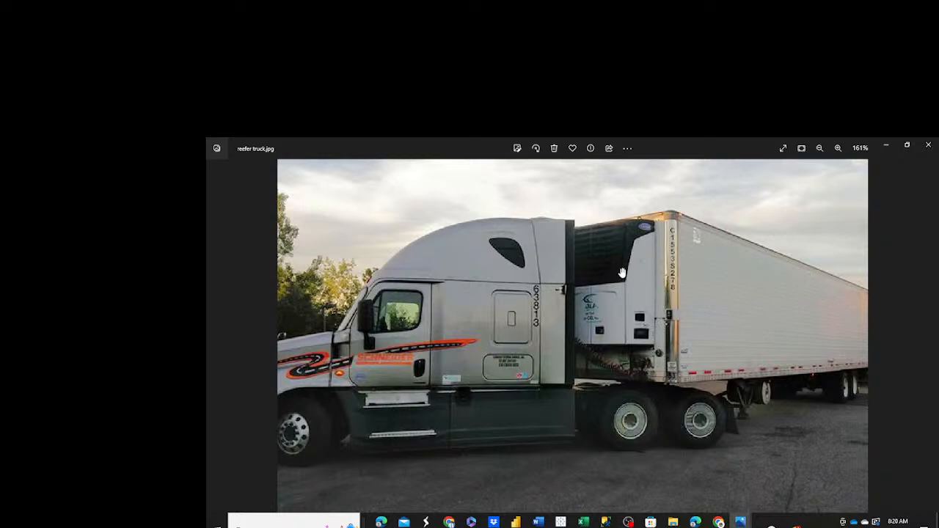
mouse_move(639, 293)
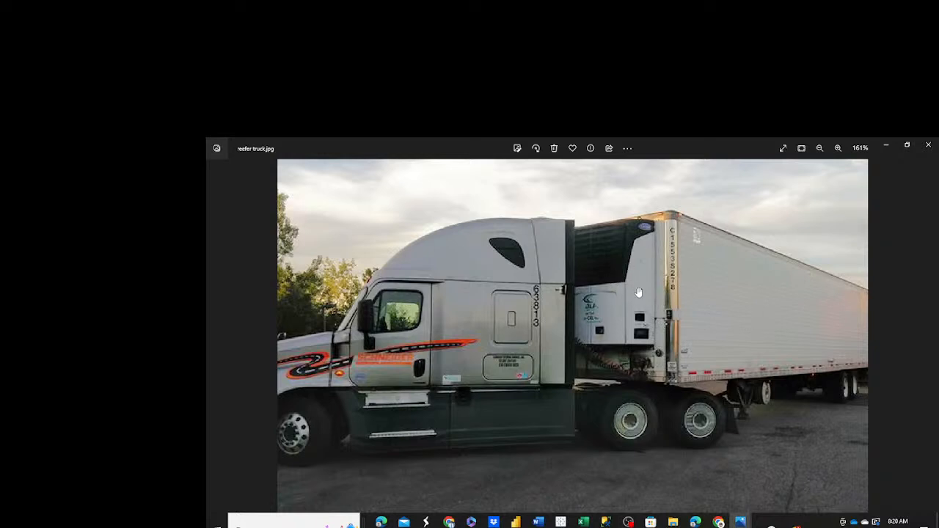
mouse_move(629, 303)
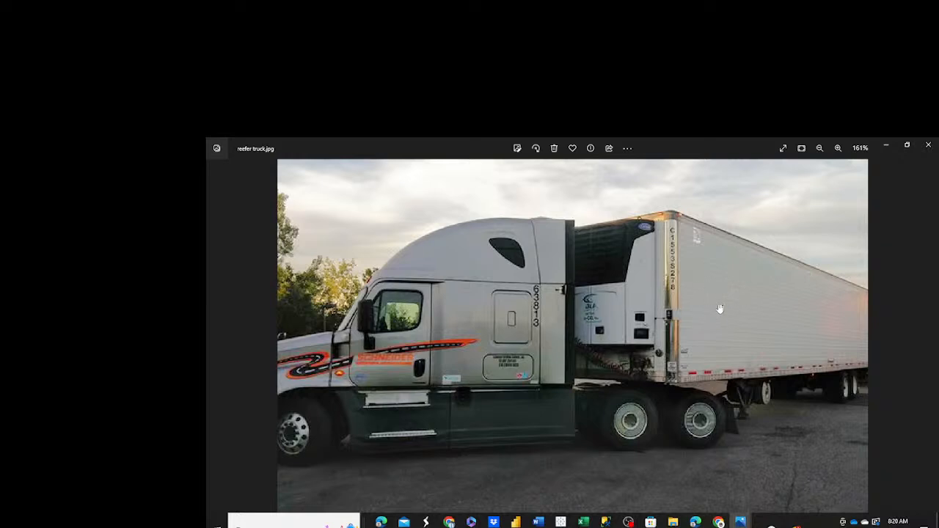
mouse_move(757, 319)
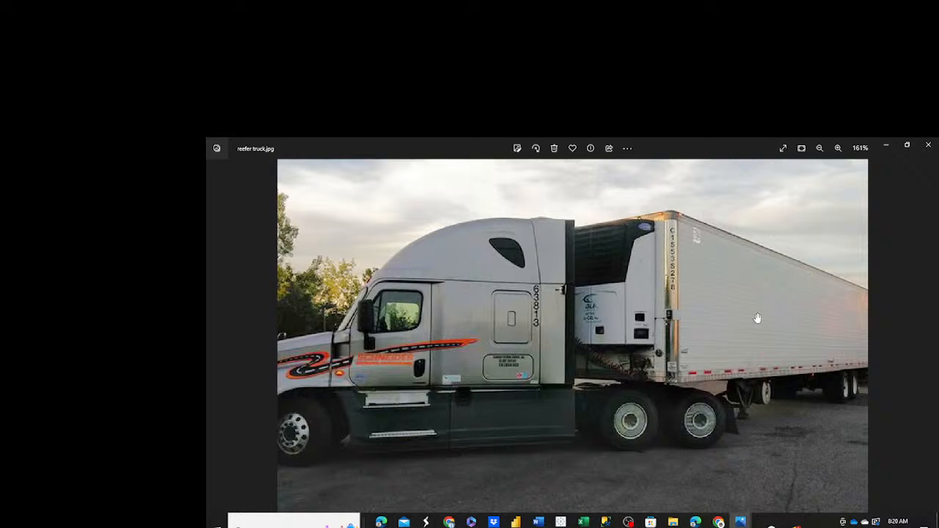
mouse_move(738, 306)
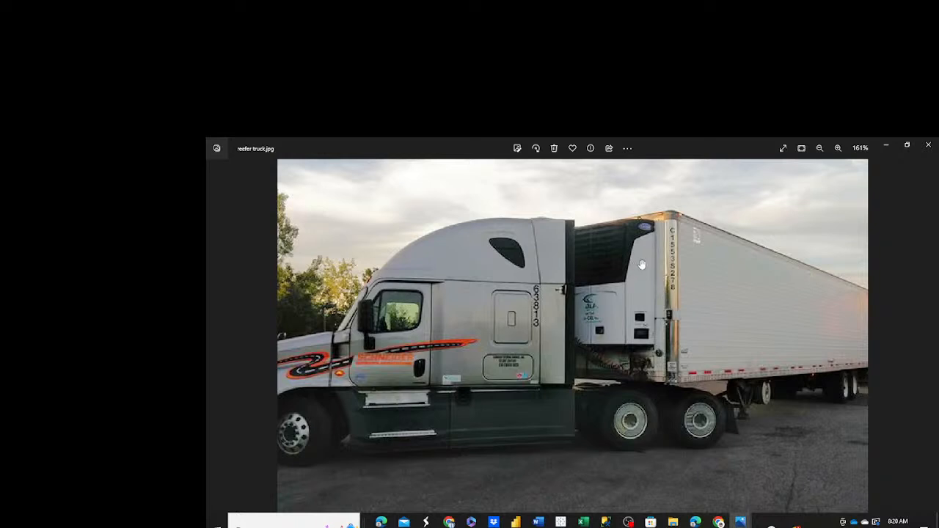
mouse_move(648, 274)
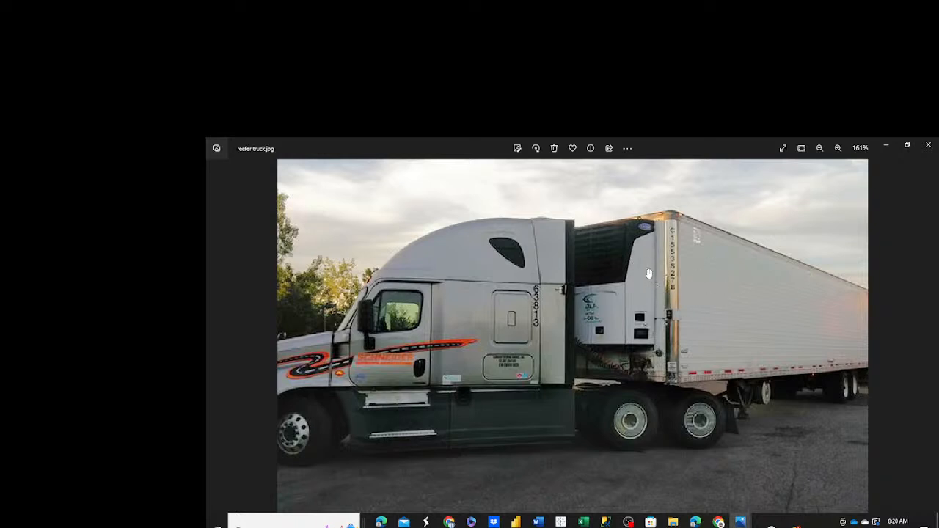
mouse_move(792, 296)
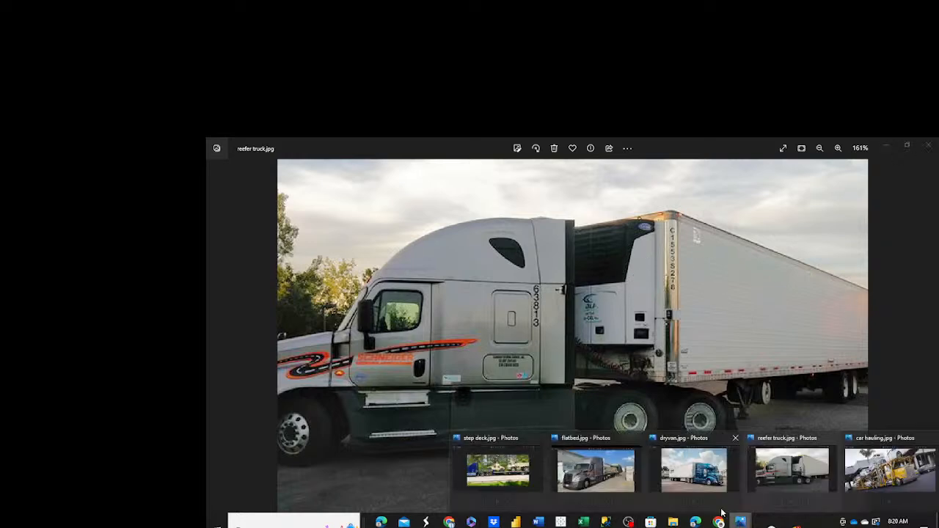
left_click(692, 470)
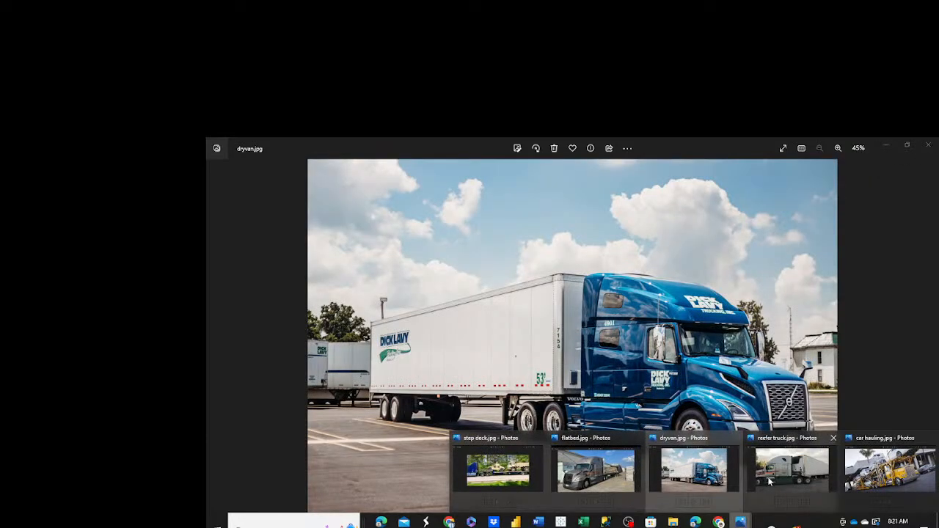
left_click(789, 469)
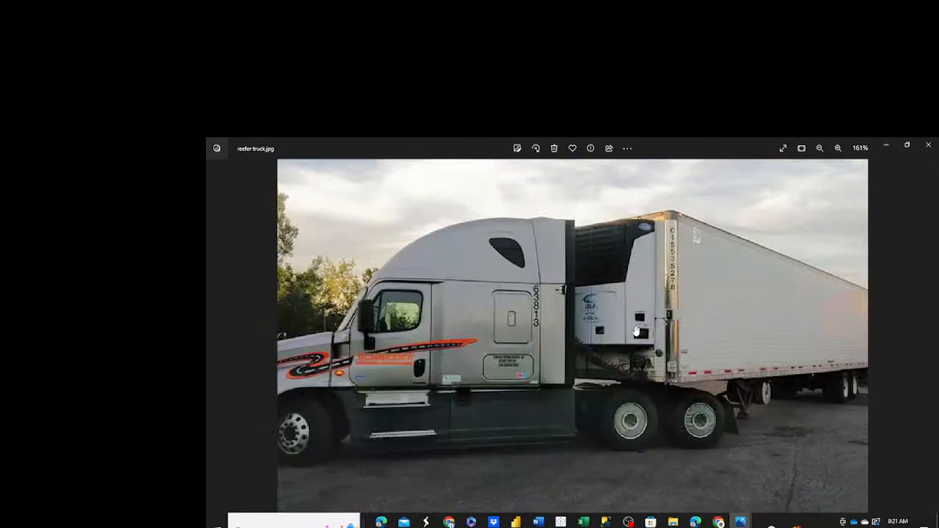
mouse_move(707, 482)
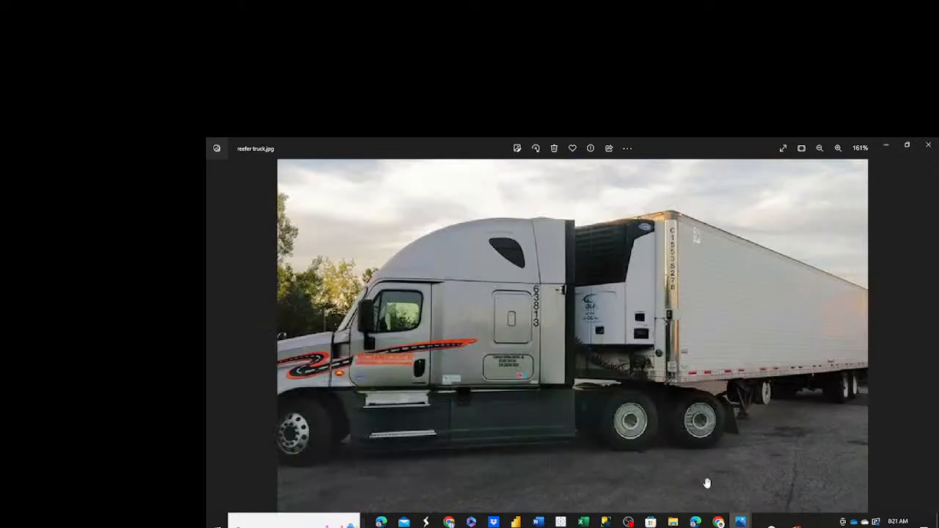
mouse_move(740, 522)
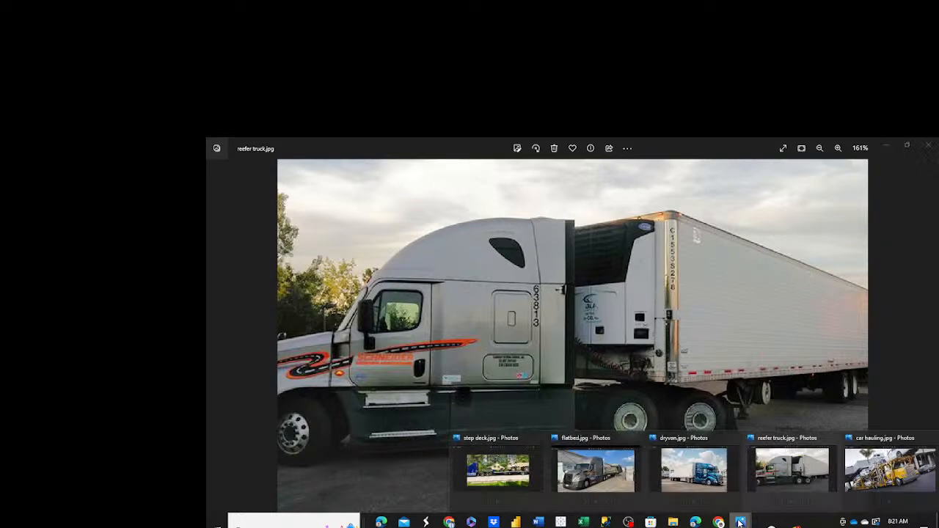
left_click(596, 470)
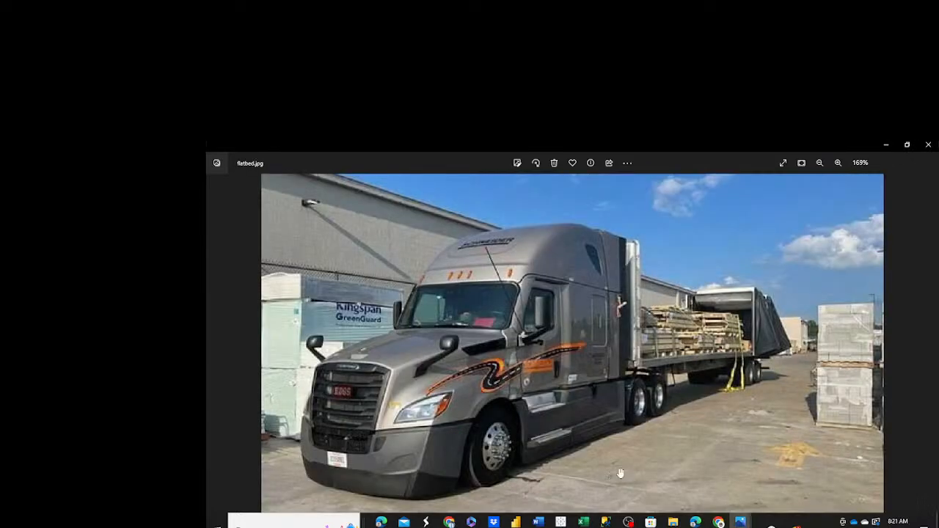
mouse_move(761, 336)
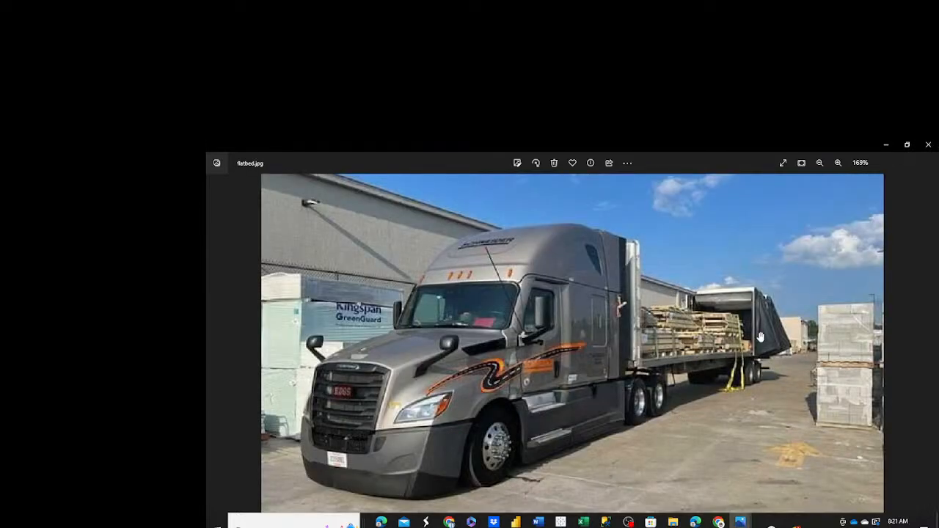
mouse_move(720, 303)
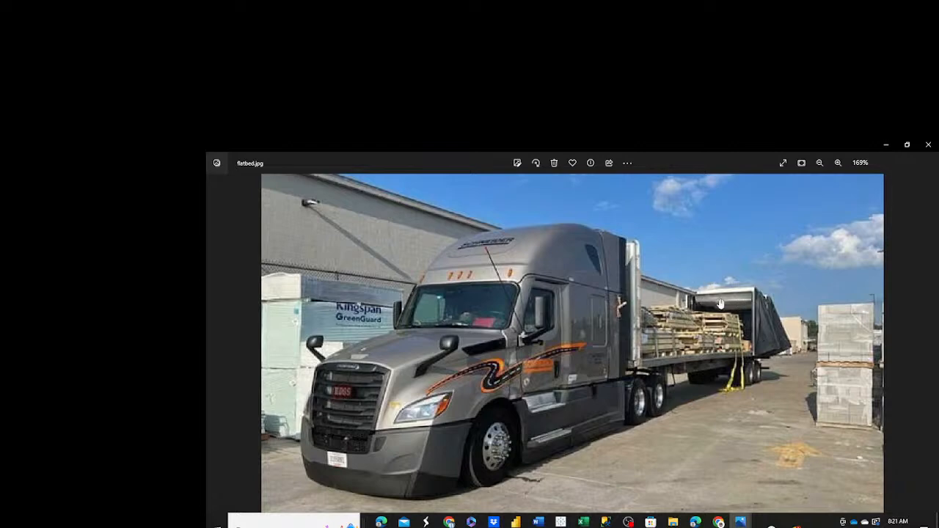
mouse_move(687, 322)
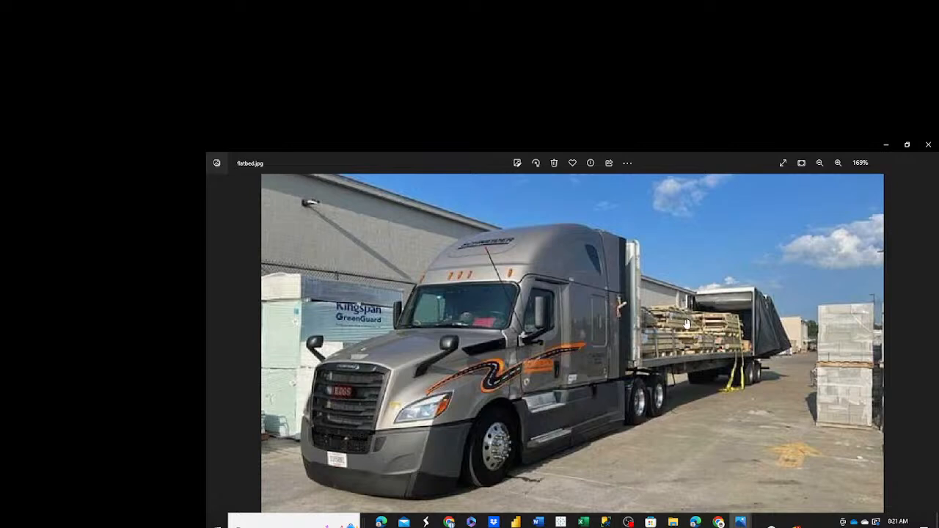
mouse_move(673, 311)
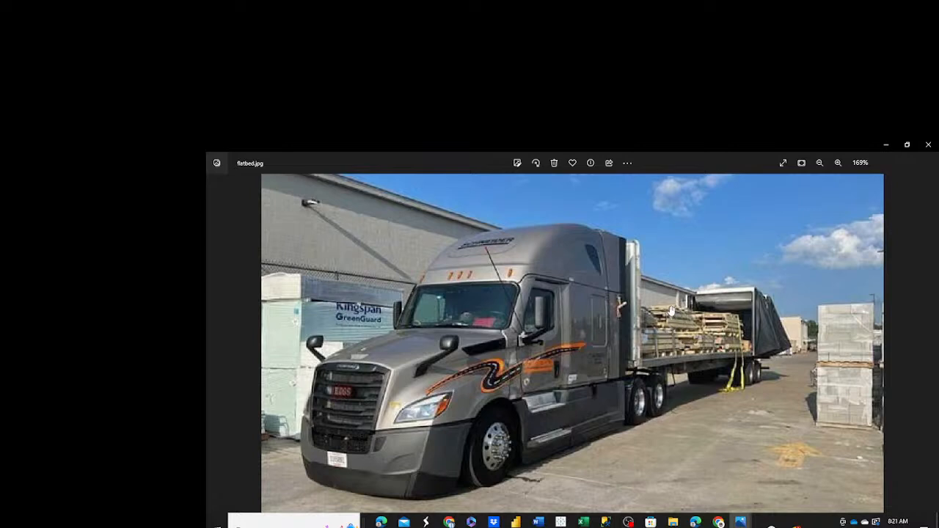
mouse_move(710, 347)
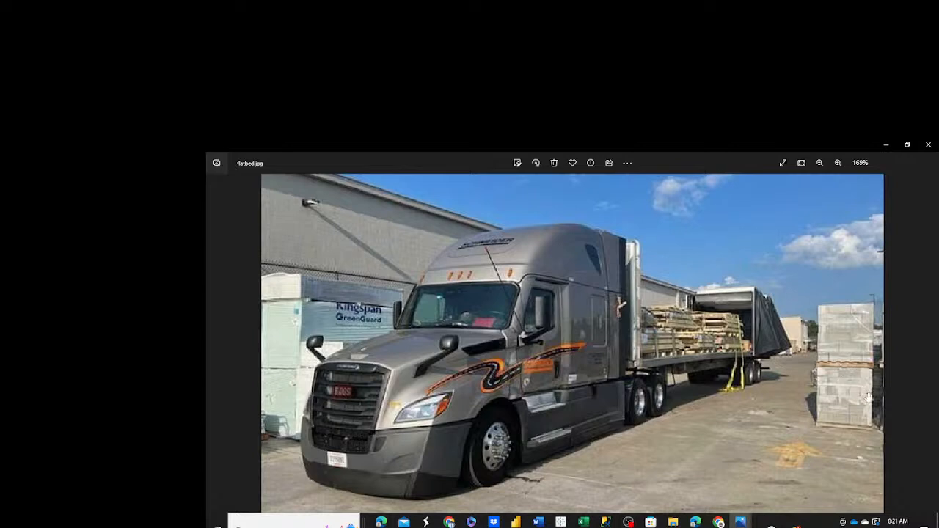
mouse_move(828, 369)
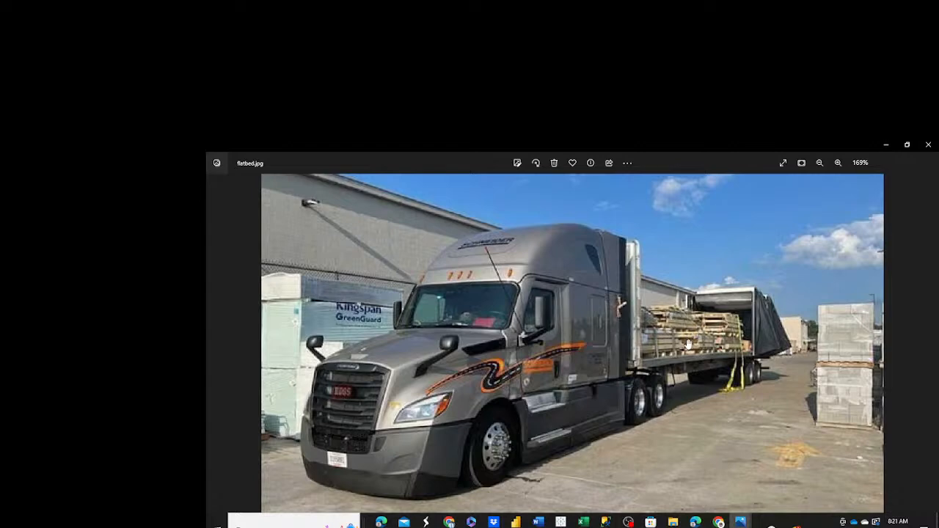
mouse_move(716, 346)
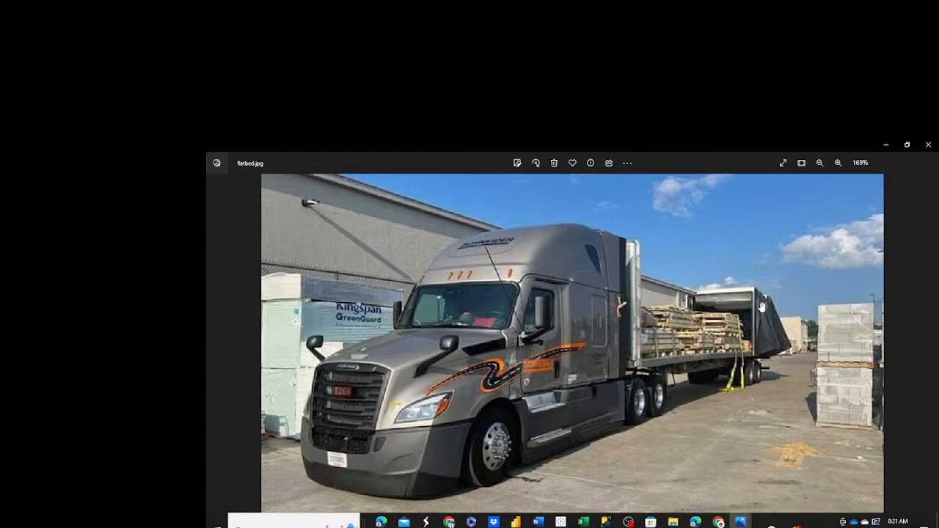
mouse_move(760, 302)
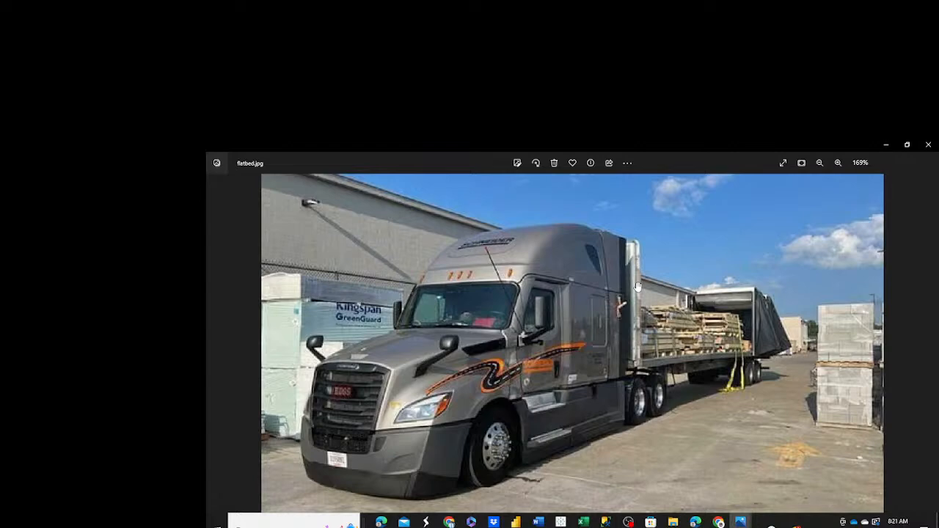
mouse_move(740, 302)
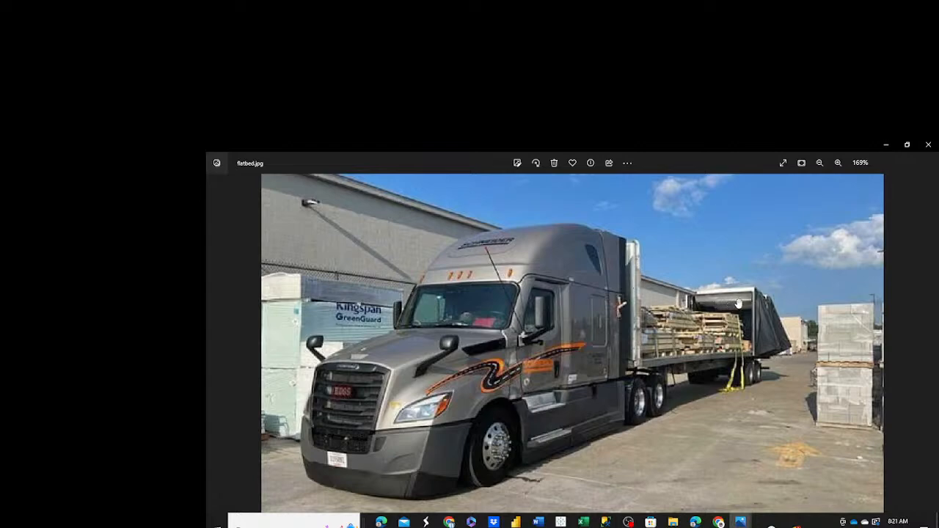
mouse_move(669, 326)
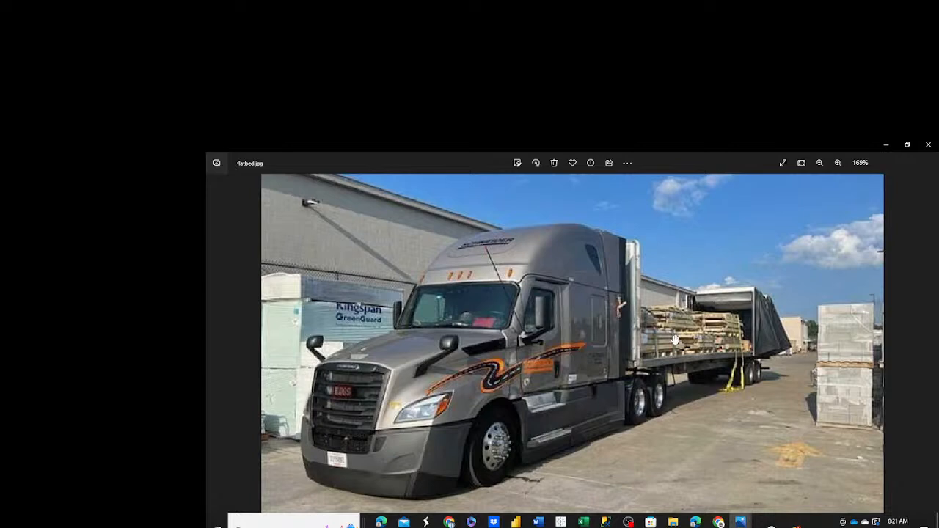
mouse_move(701, 330)
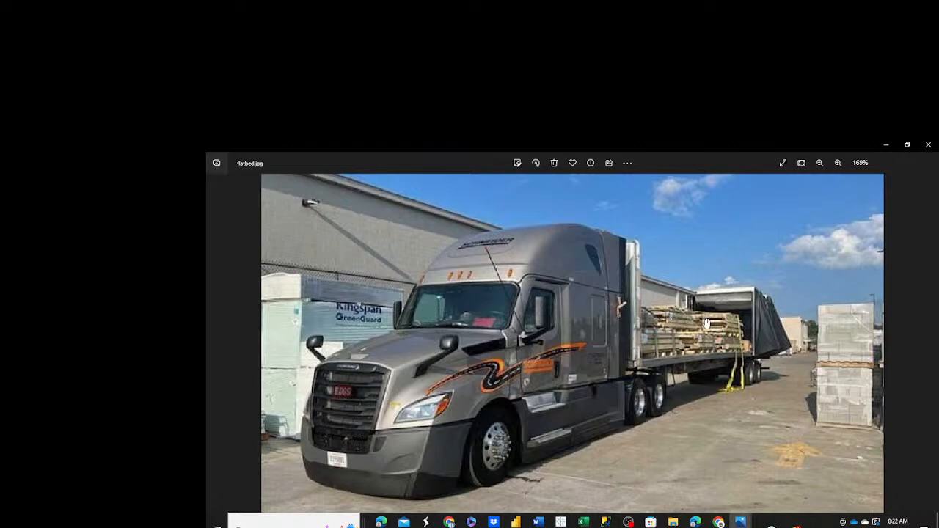
mouse_move(669, 357)
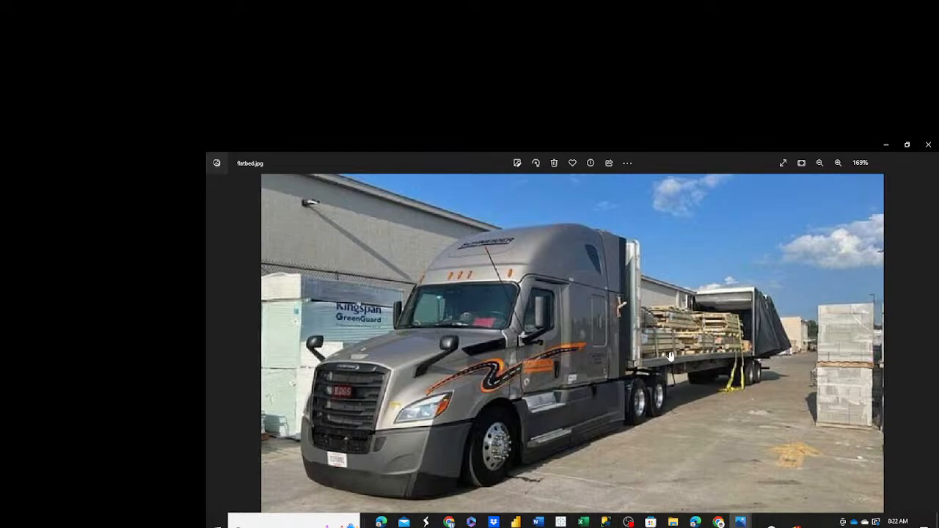
mouse_move(740, 523)
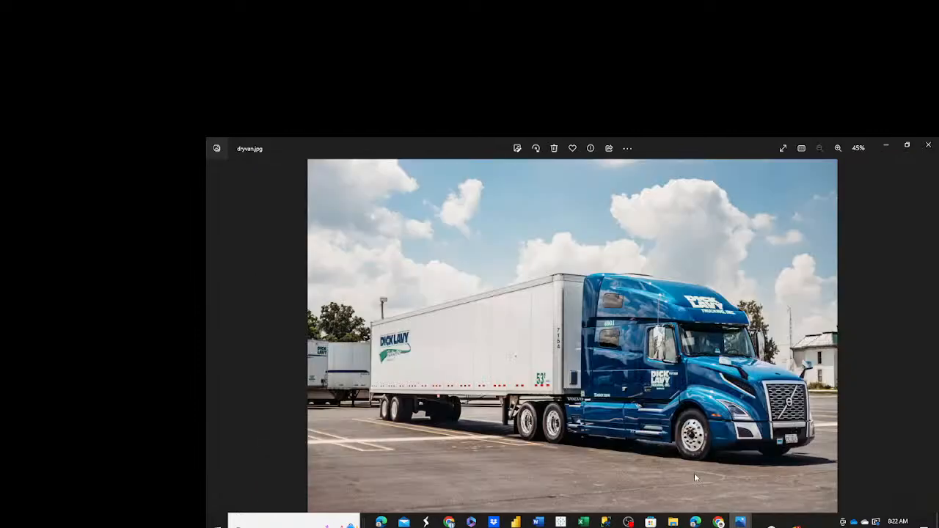
mouse_move(360, 389)
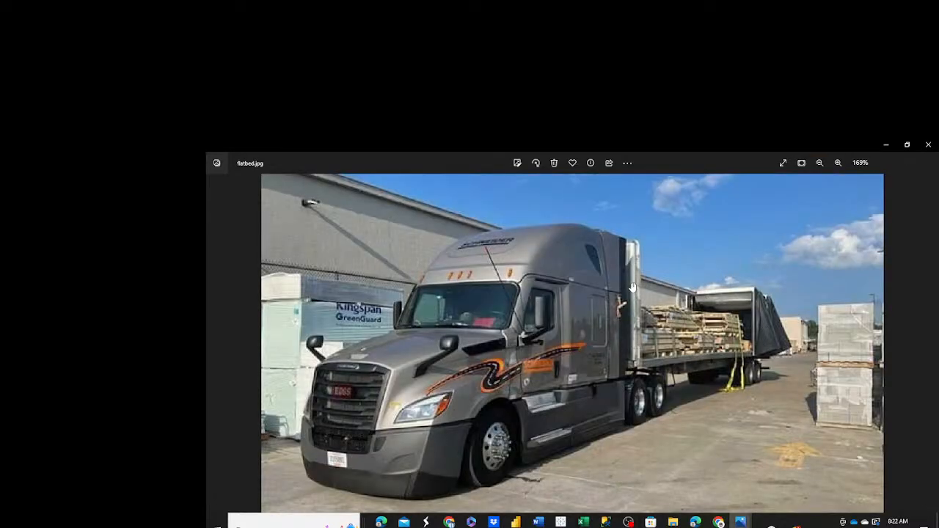
mouse_move(637, 292)
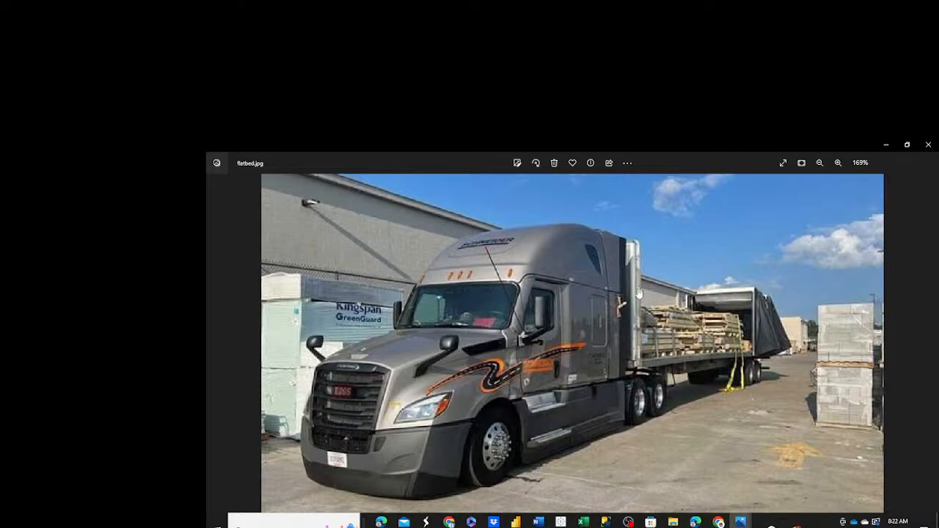
mouse_move(757, 307)
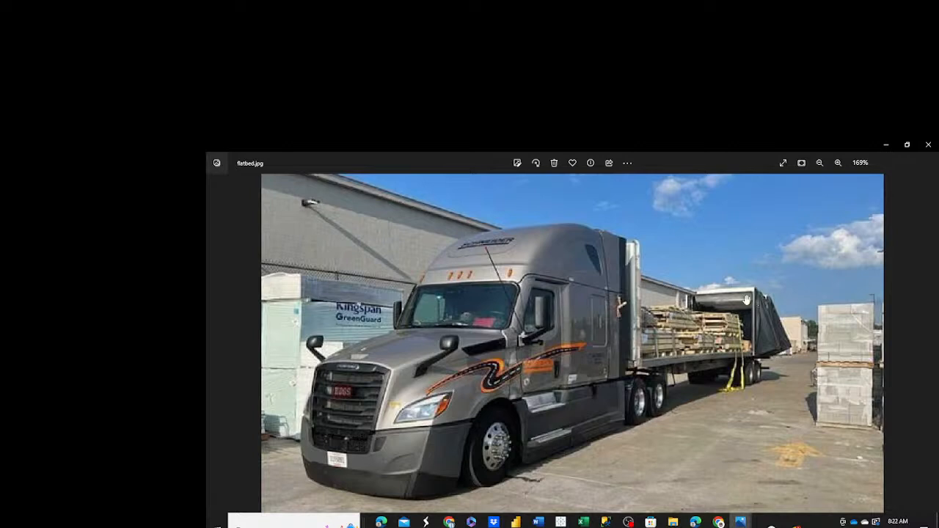
mouse_move(667, 292)
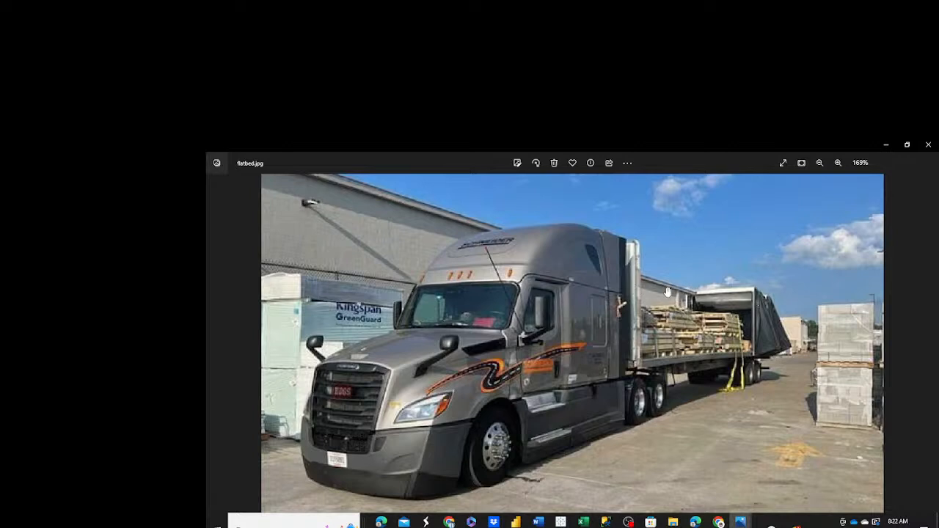
mouse_move(663, 290)
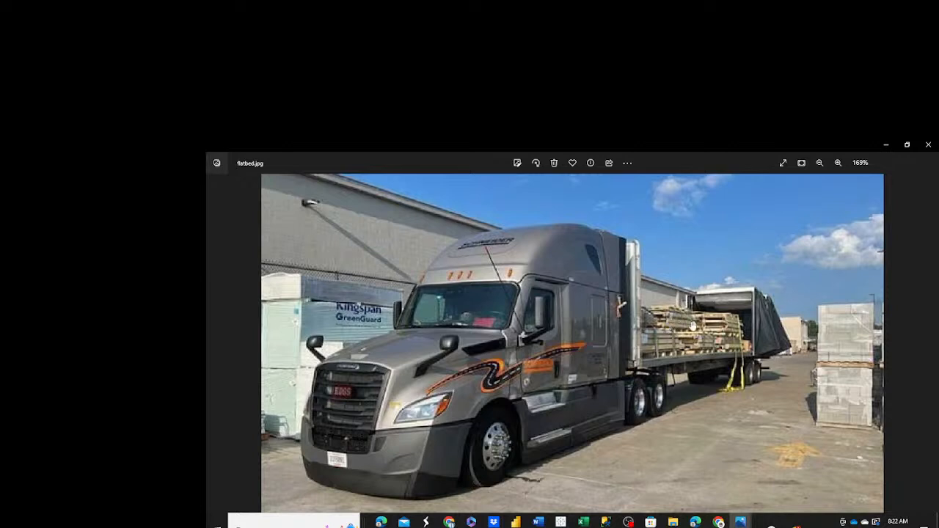
mouse_move(719, 323)
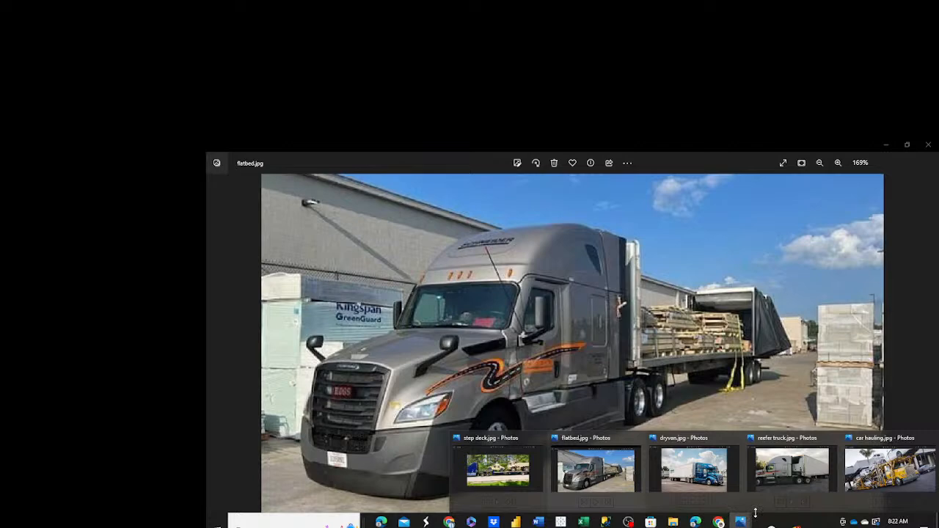
- Bring the step deck.jpg photo of the blue truck hauling military vehicles to the front
left_click(499, 470)
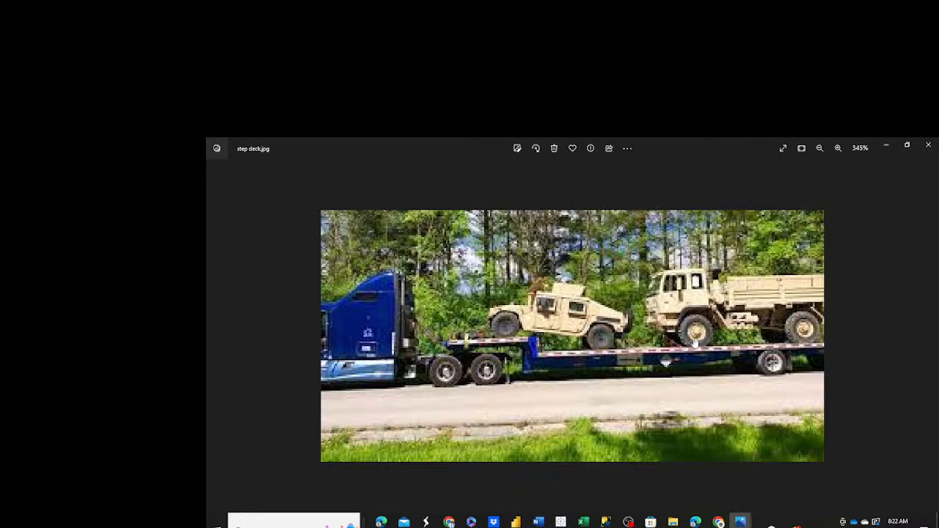
mouse_move(527, 335)
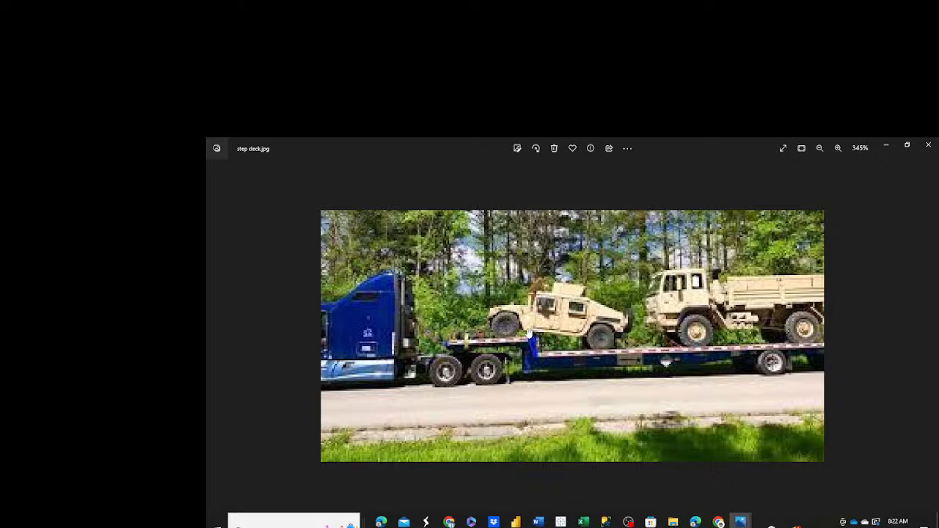
mouse_move(572, 356)
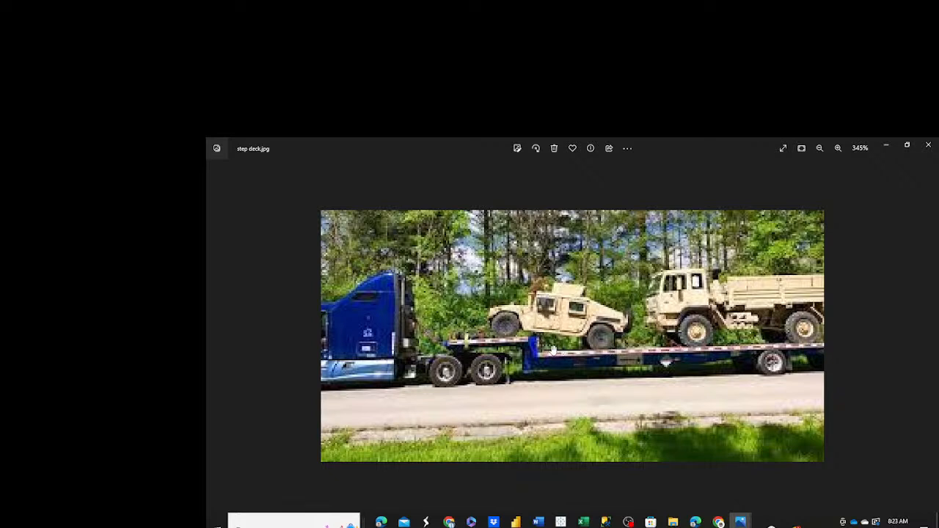
mouse_move(535, 357)
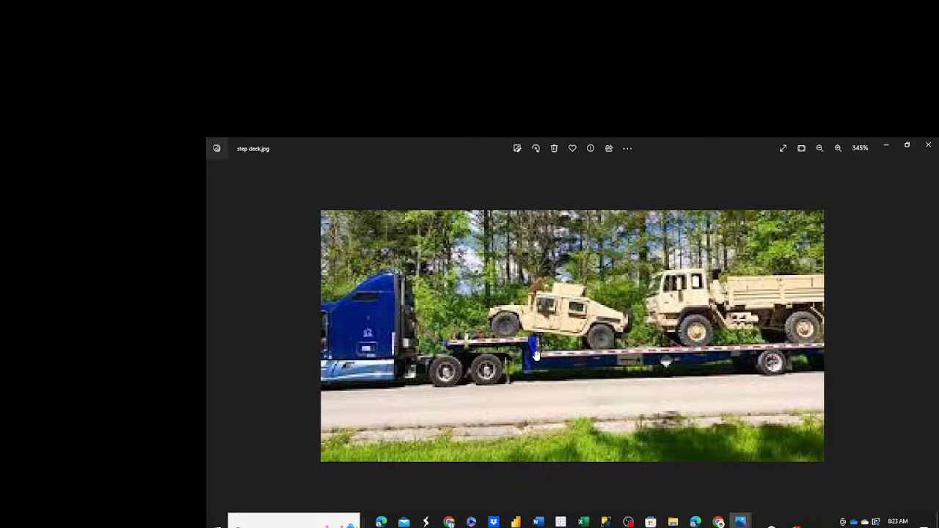
mouse_move(458, 337)
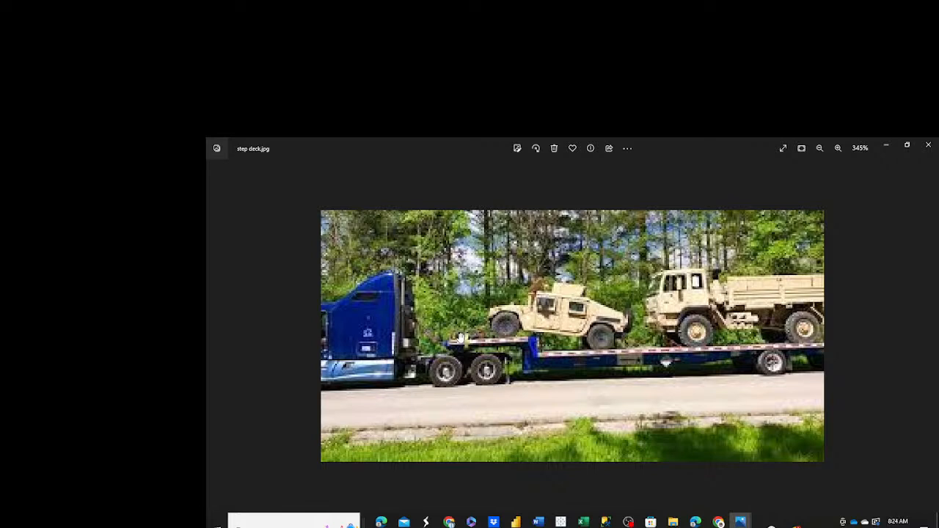
mouse_move(531, 413)
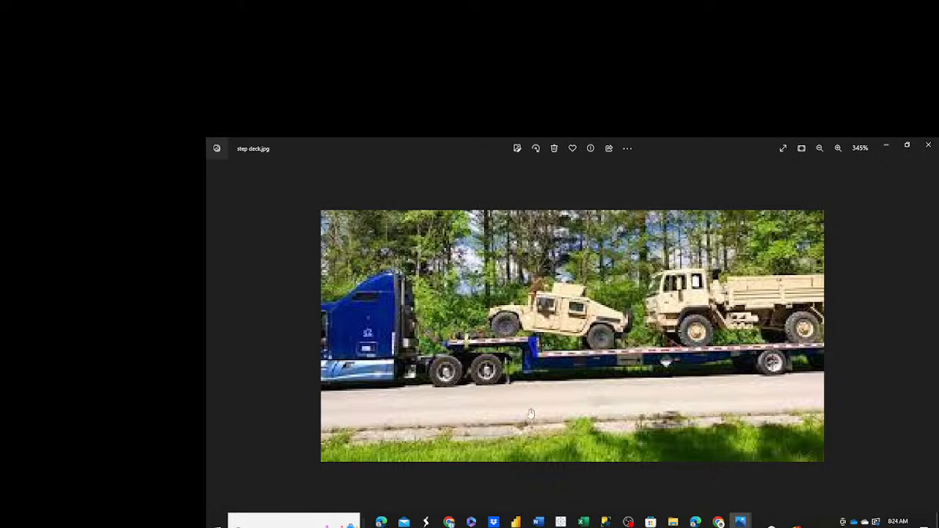
mouse_move(740, 523)
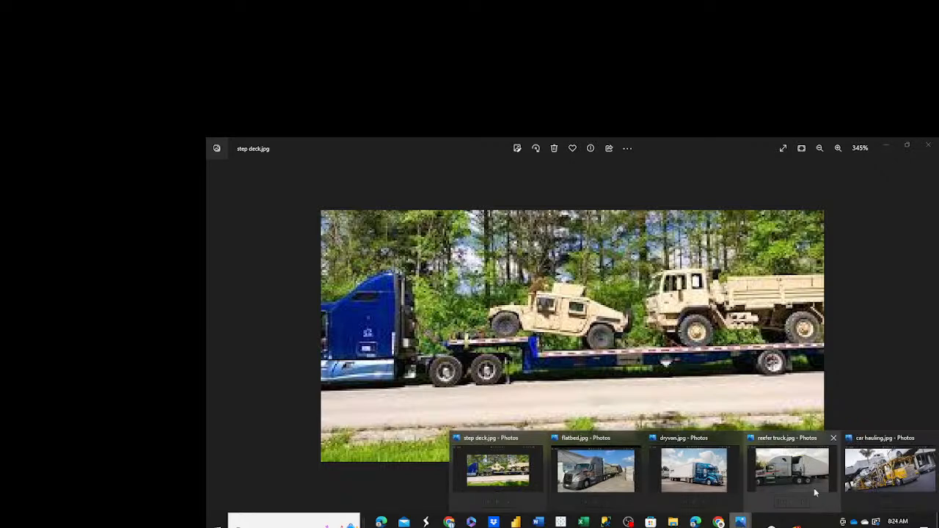
left_click(889, 473)
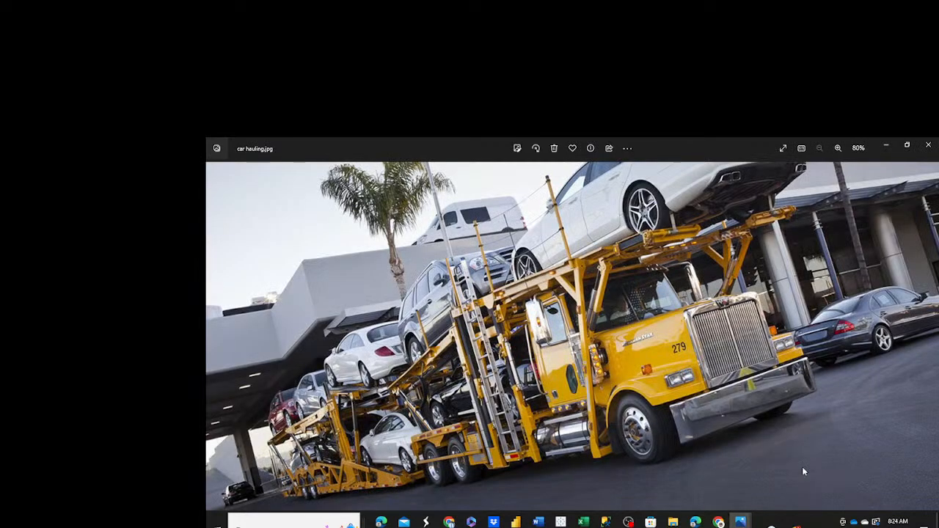
mouse_move(628, 338)
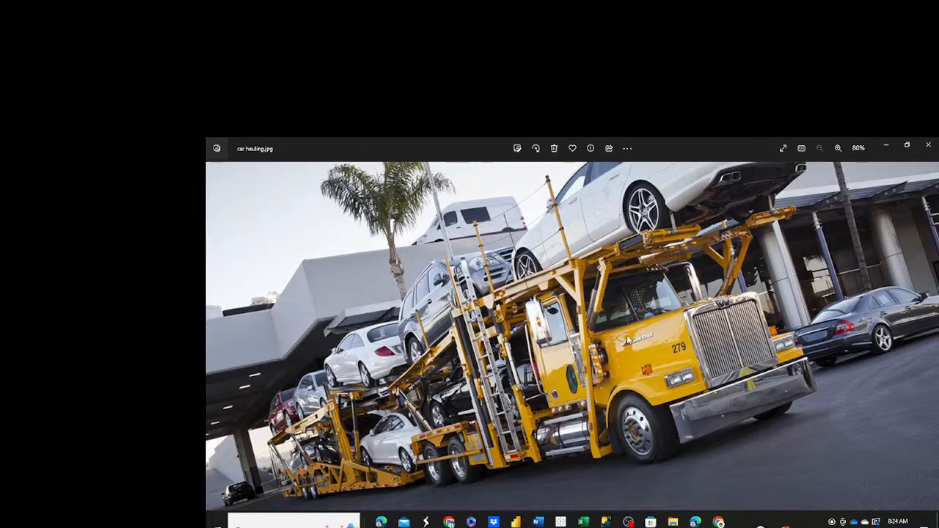
mouse_move(628, 358)
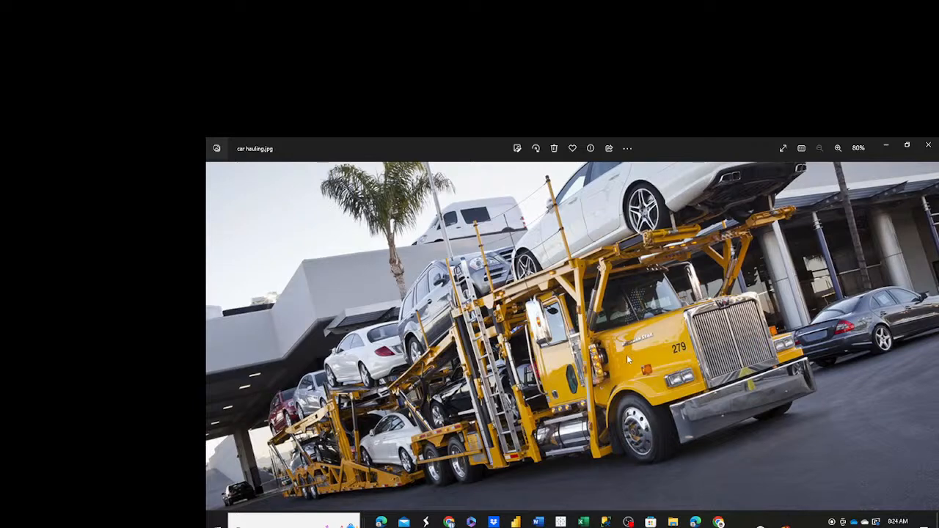
mouse_move(580, 267)
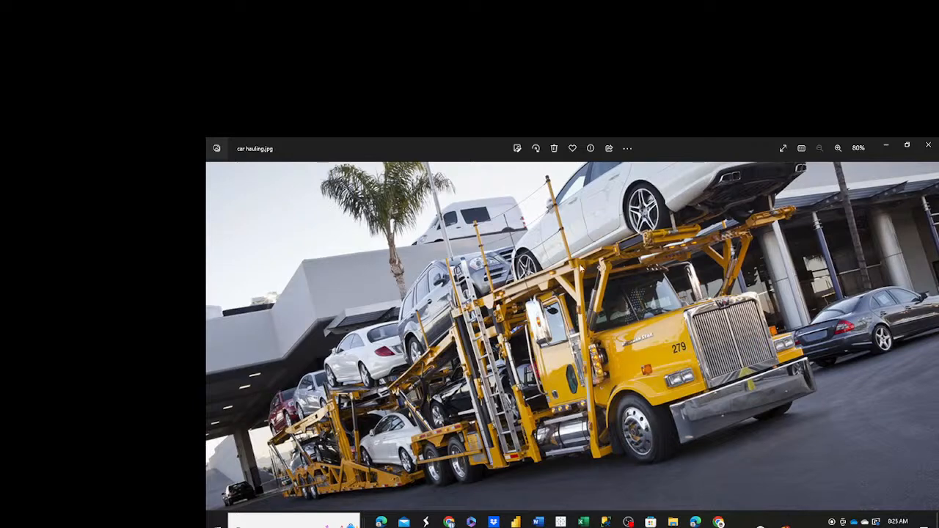
mouse_move(505, 414)
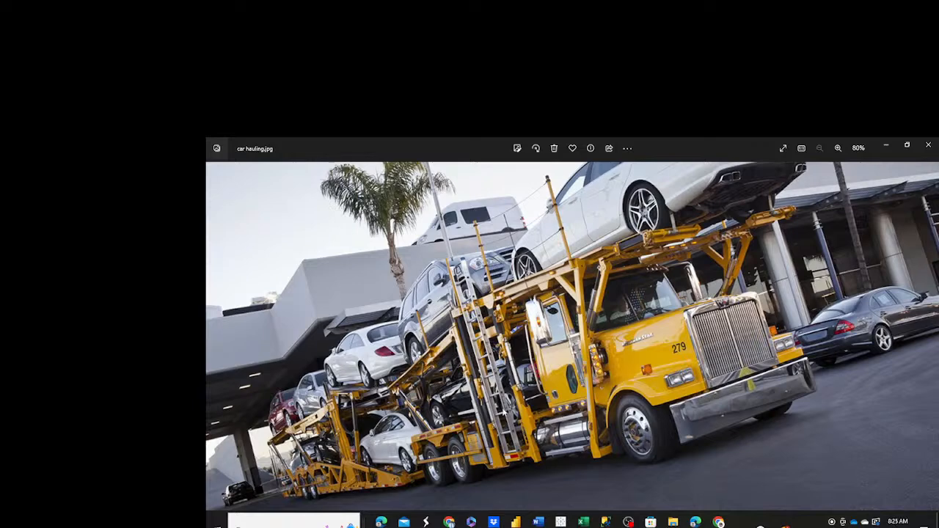
mouse_move(399, 441)
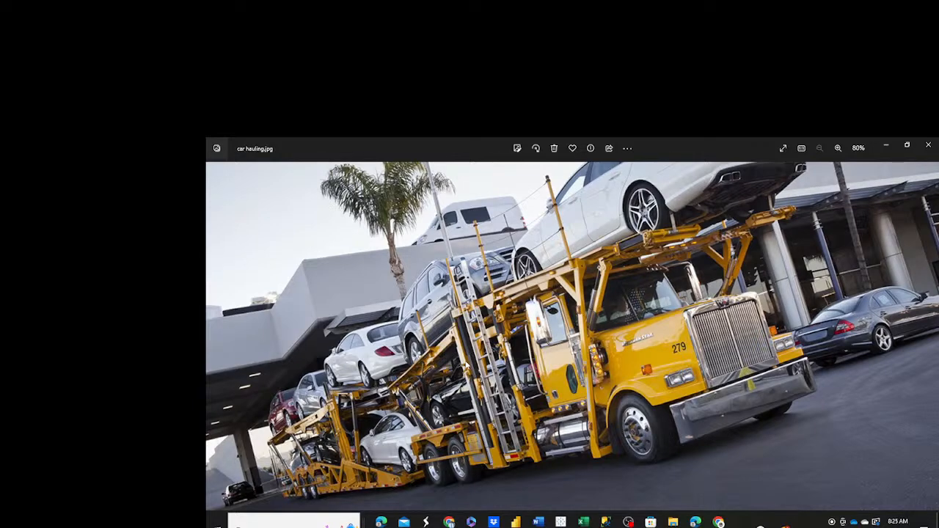
mouse_move(457, 417)
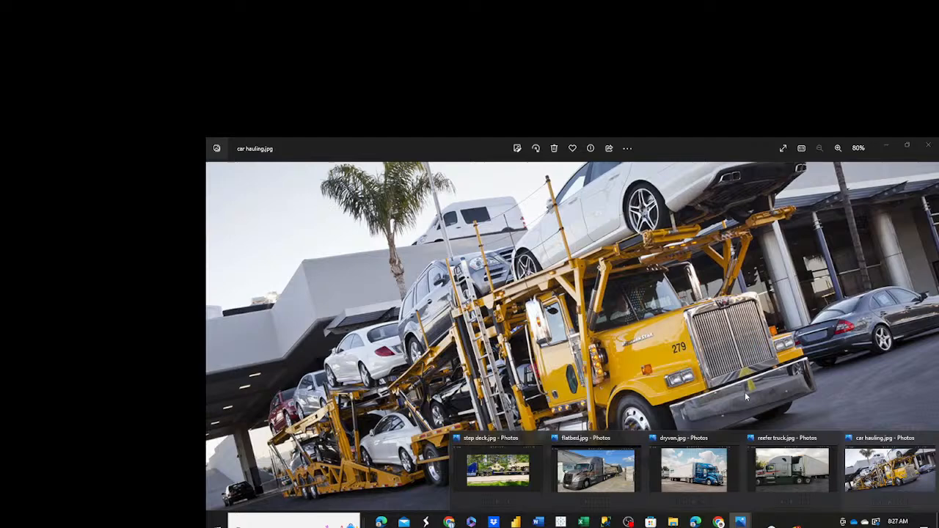
mouse_move(601, 477)
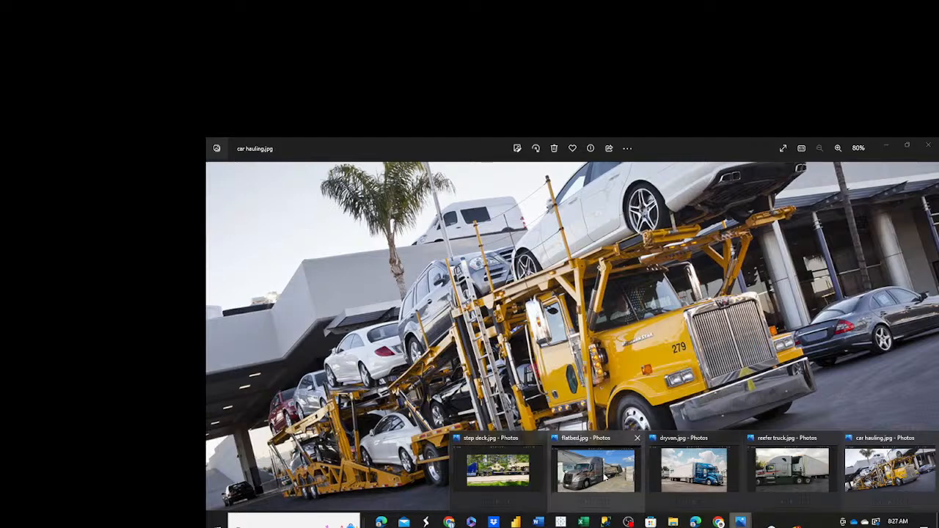
- Bring the flatbed.jpg photo with its lumber load to the front
left_click(596, 470)
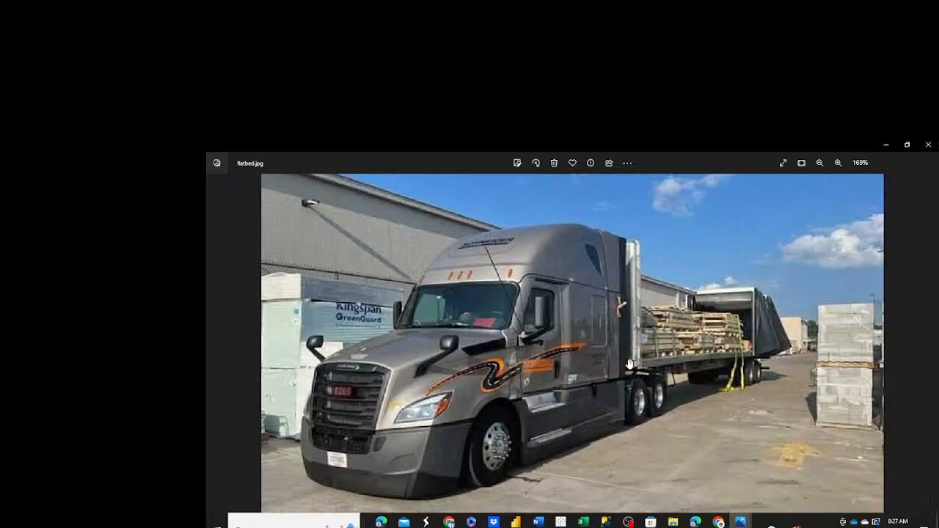
mouse_move(417, 418)
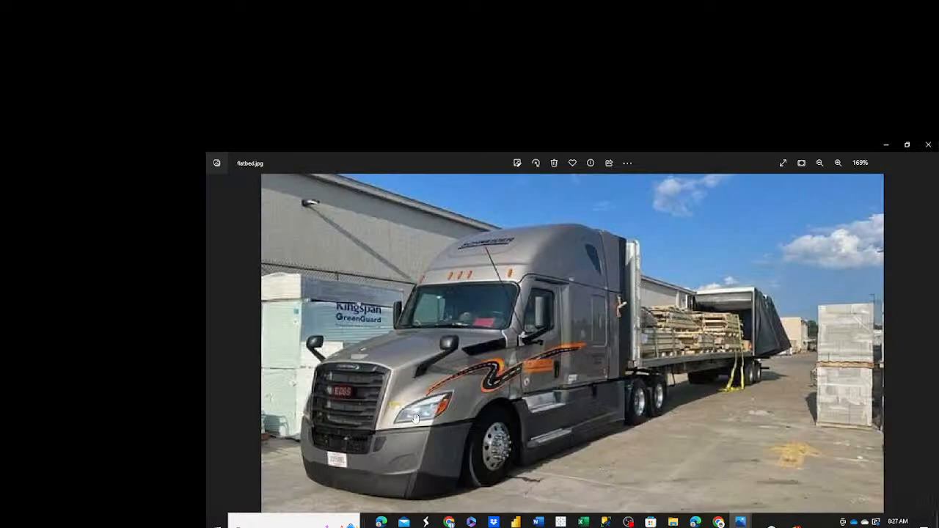
mouse_move(493, 490)
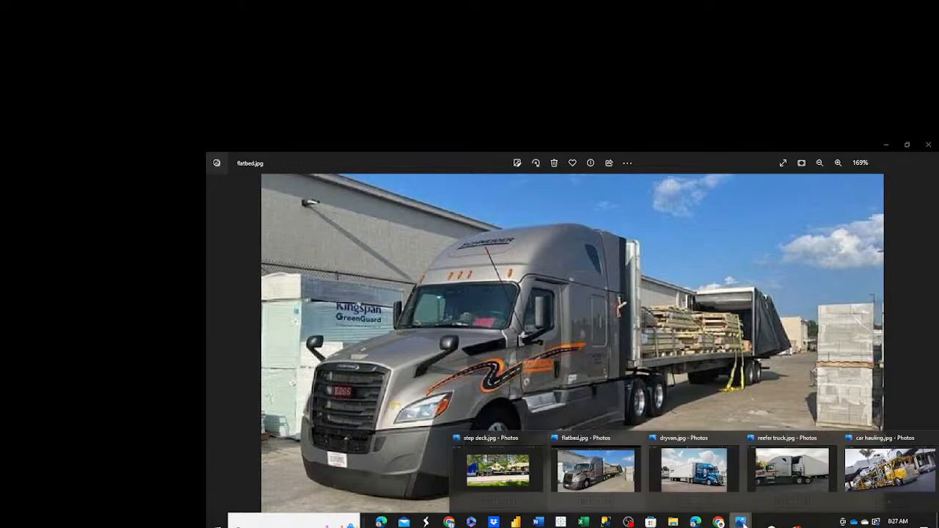
- Bring the dryvan.jpg photo of the blue semi with white trailer to the front
left_click(693, 469)
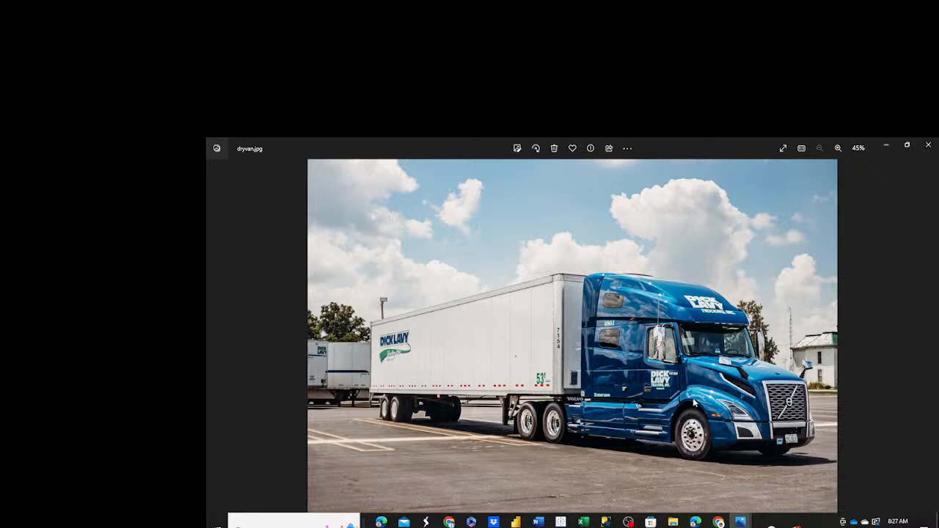
mouse_move(669, 359)
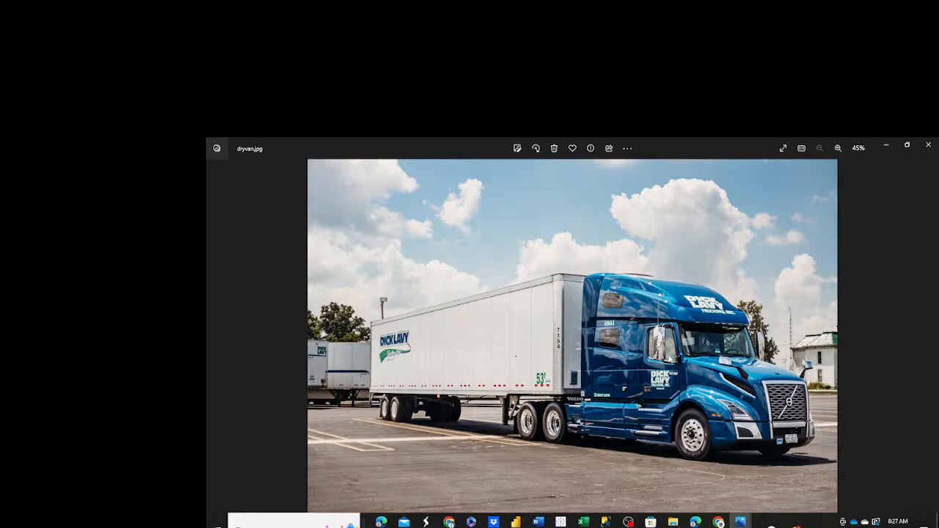
mouse_move(414, 378)
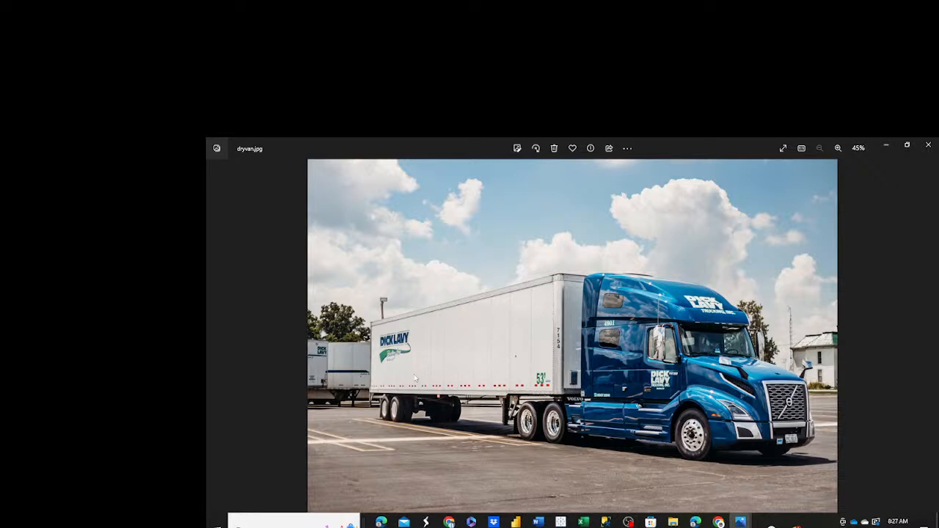
mouse_move(423, 365)
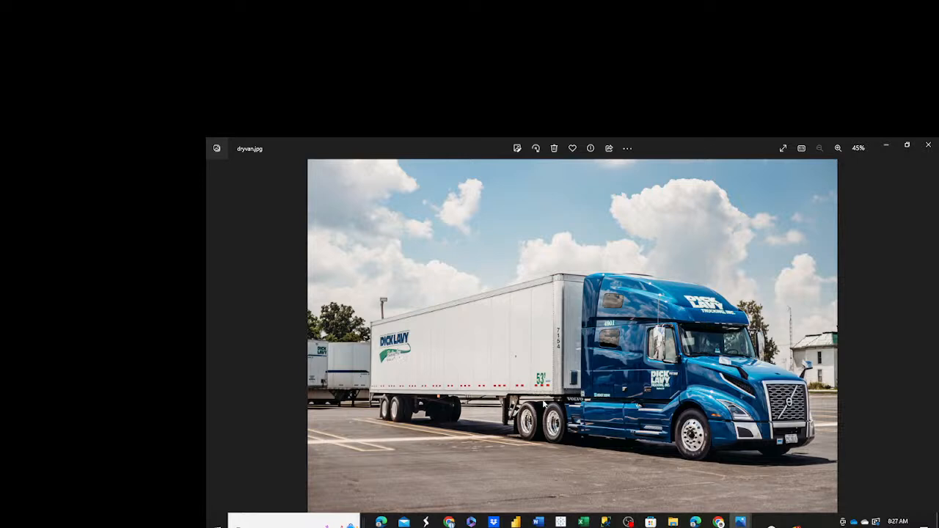
mouse_move(544, 405)
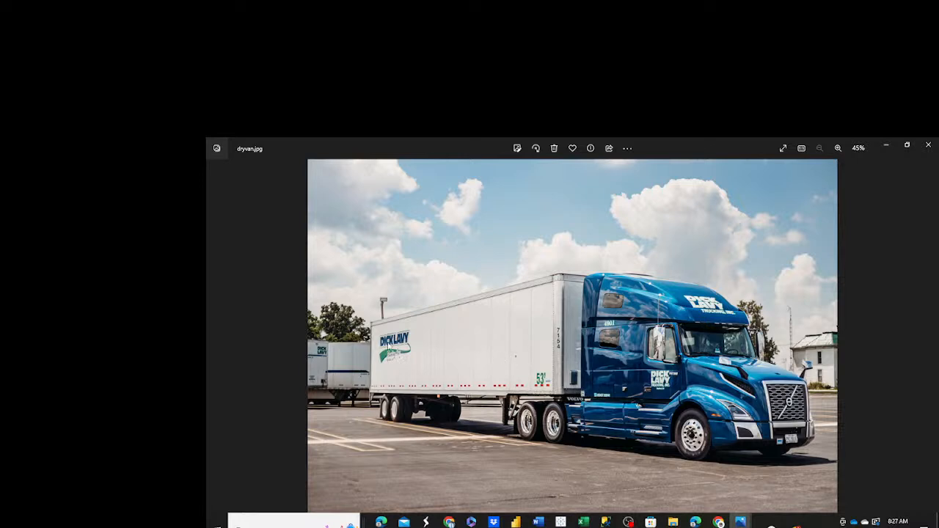
mouse_move(496, 370)
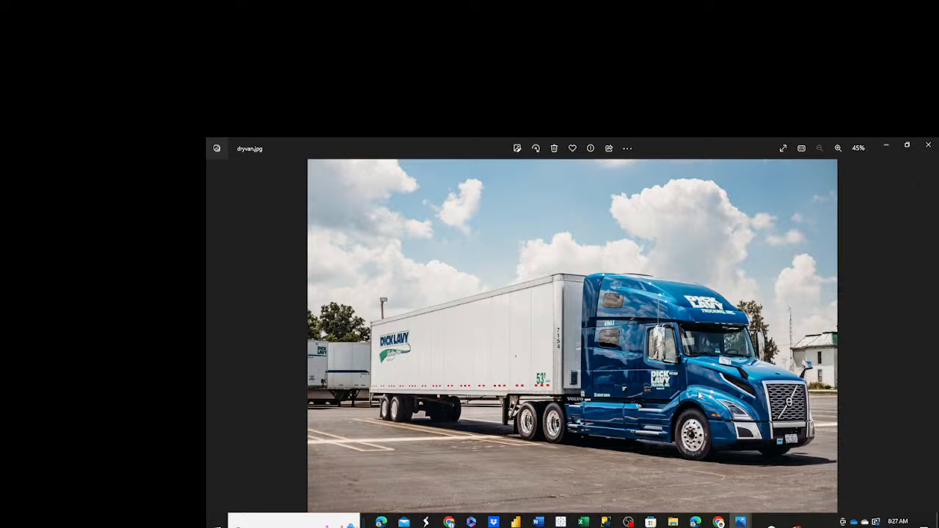
mouse_move(654, 393)
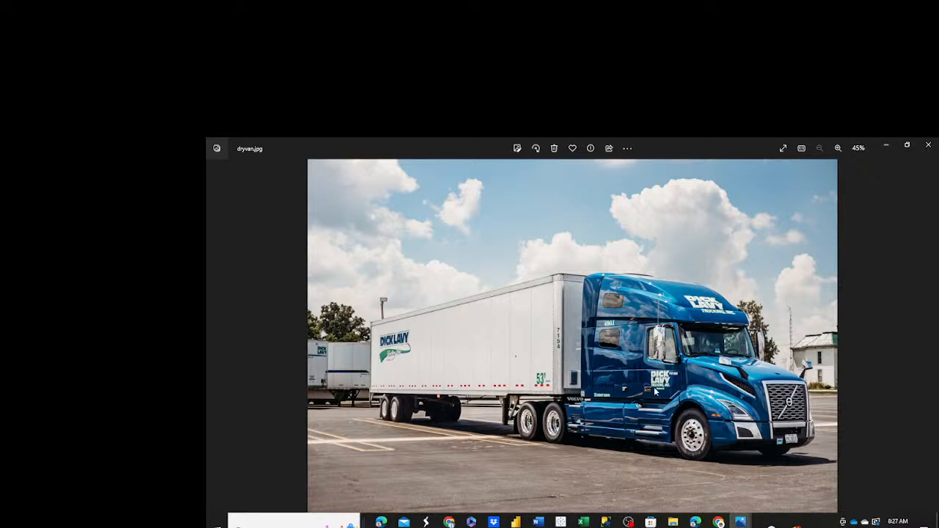
mouse_move(622, 350)
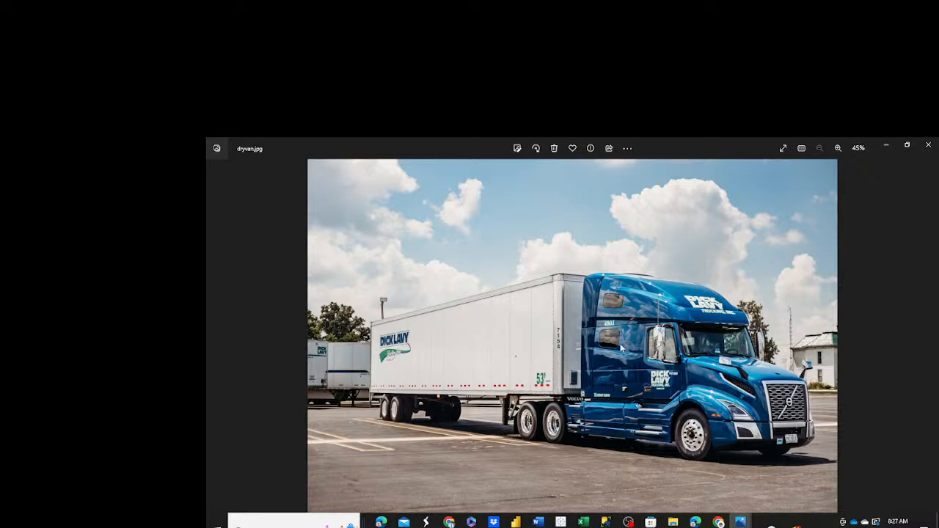
mouse_move(716, 409)
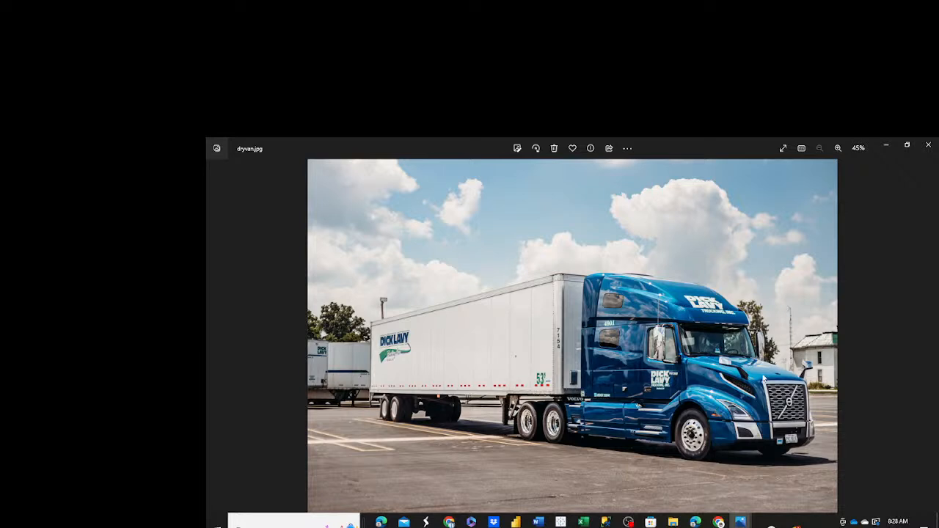
mouse_move(614, 370)
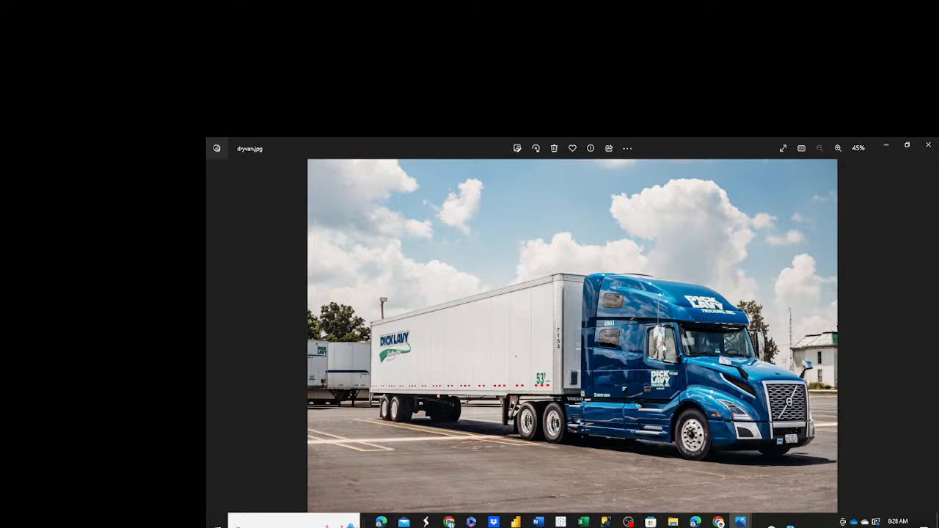
mouse_move(699, 394)
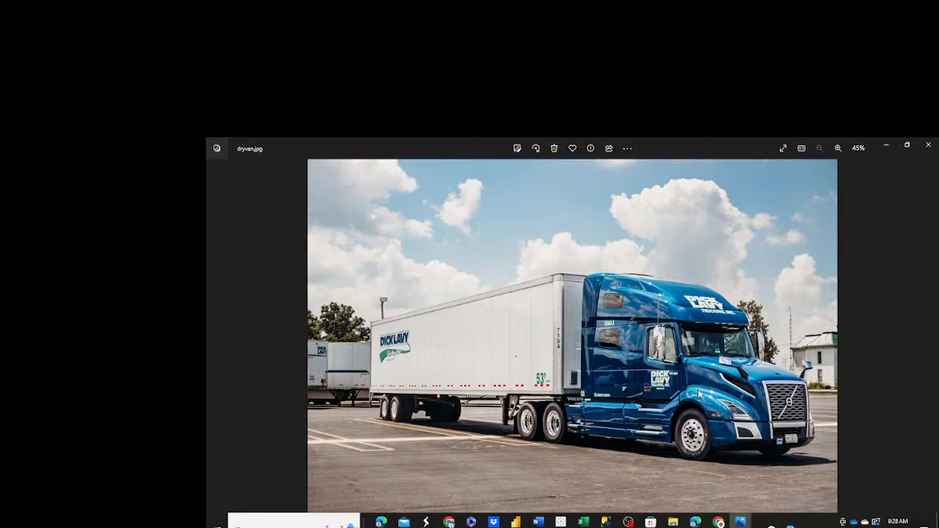